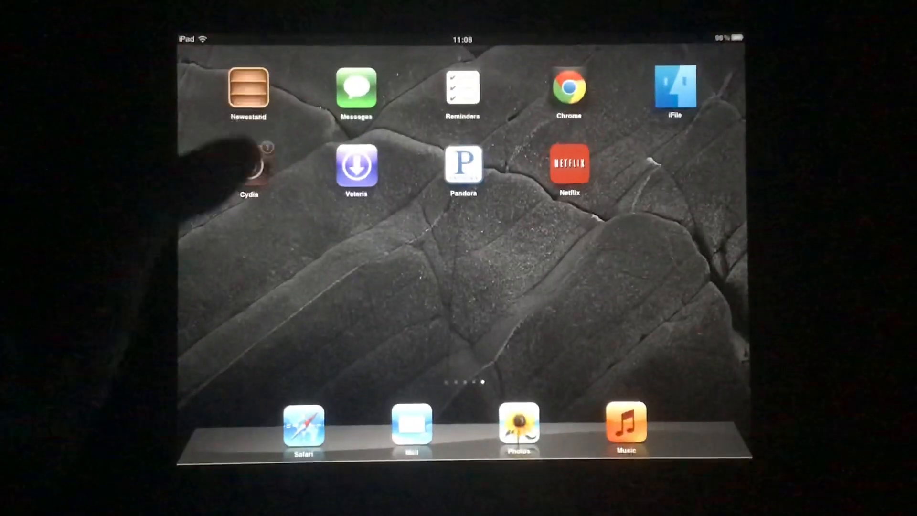
# Launch Cydia from the iPad Home Screen.
pyautogui.click(248, 166)
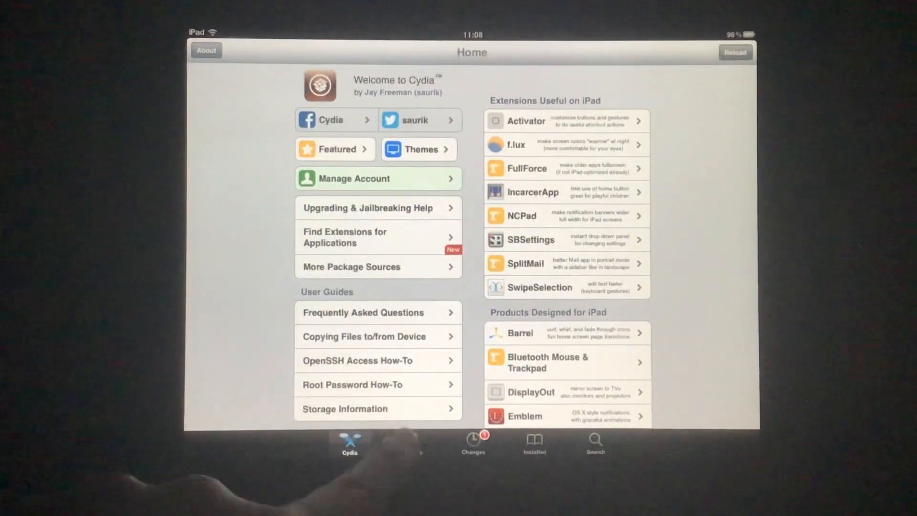
# Open the Sources list and start adding a new Cydia/APT source URL.
pyautogui.click(411, 448)
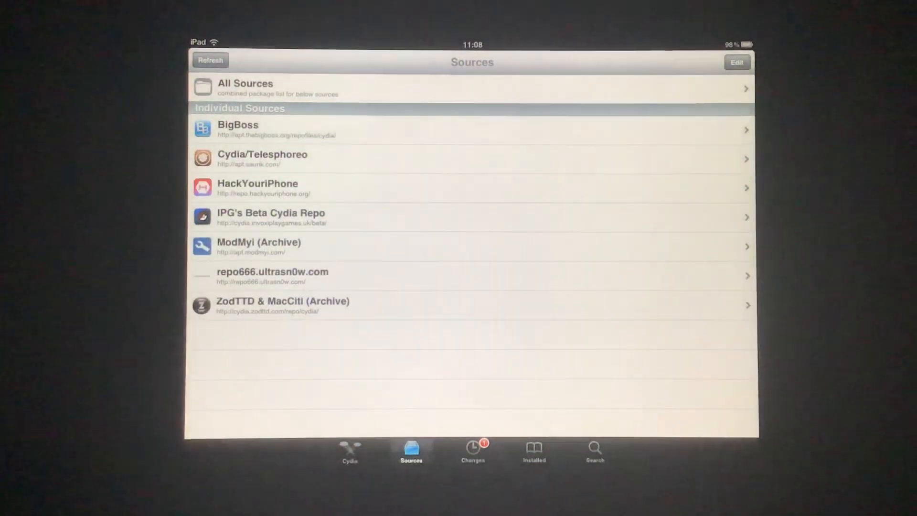
pyautogui.click(736, 62)
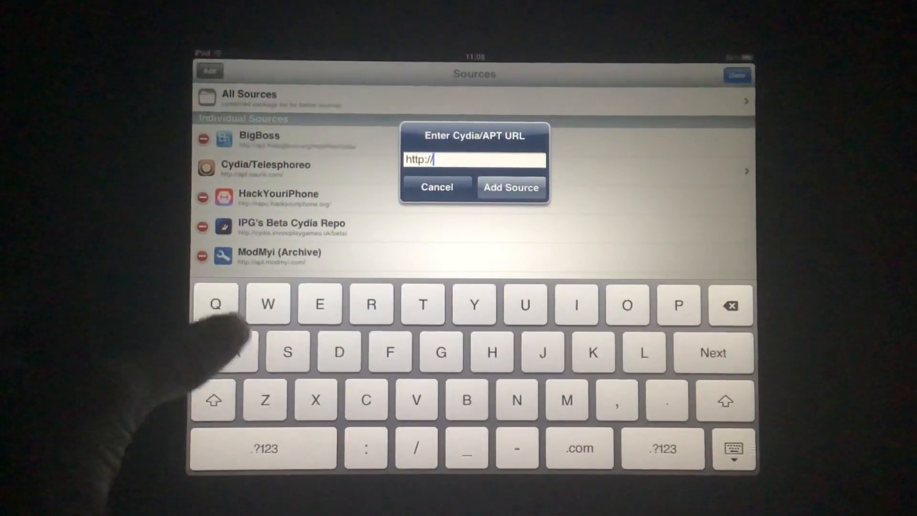
pyautogui.write('ao')
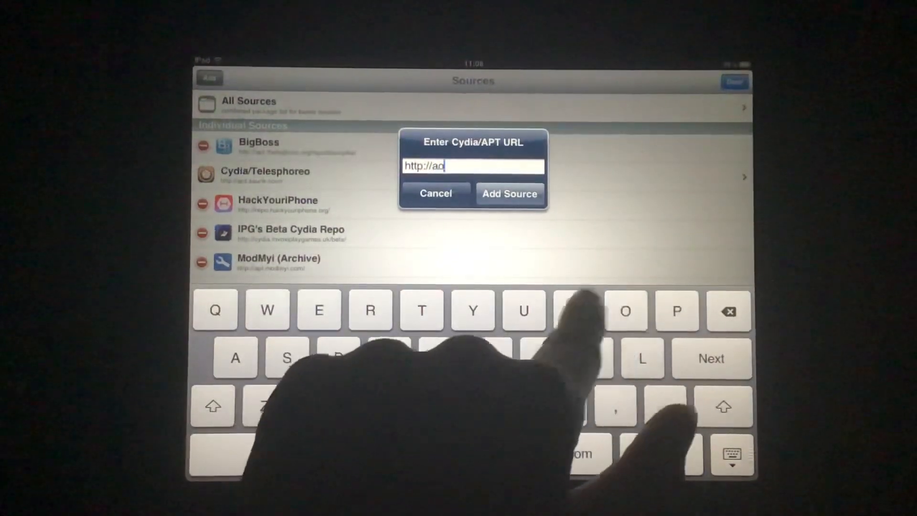
pyautogui.write('iblog')
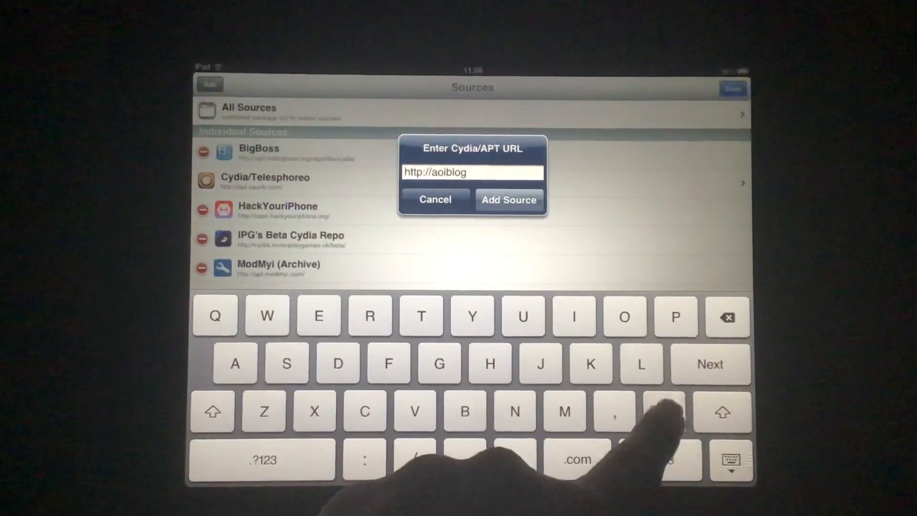
pyautogui.write('.jp')
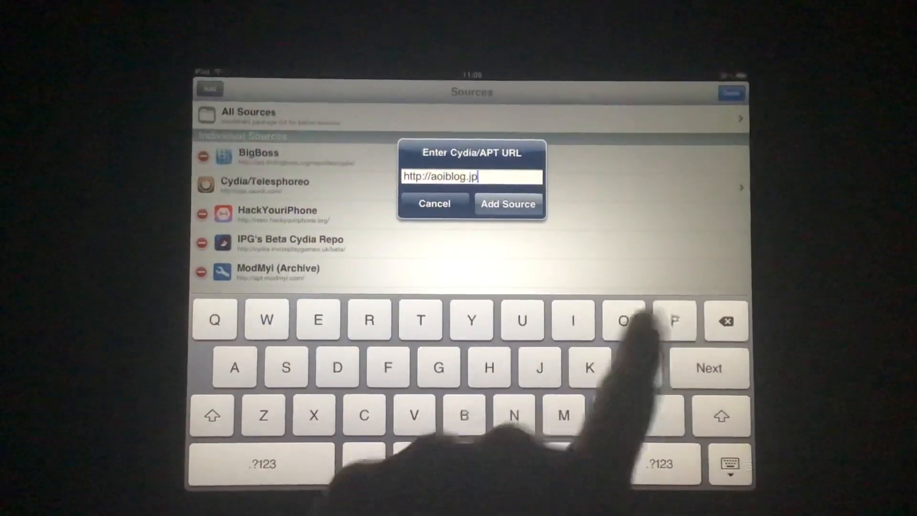
pyautogui.write('/')
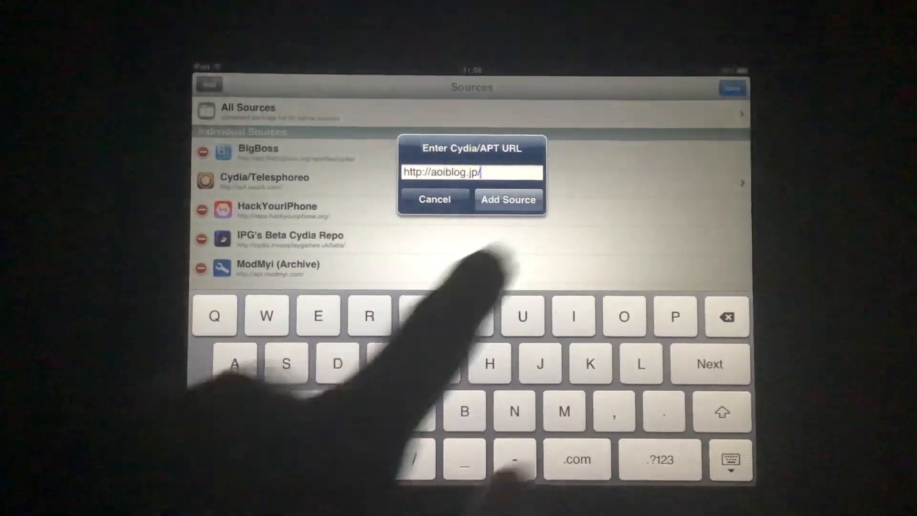
pyautogui.click(507, 200)
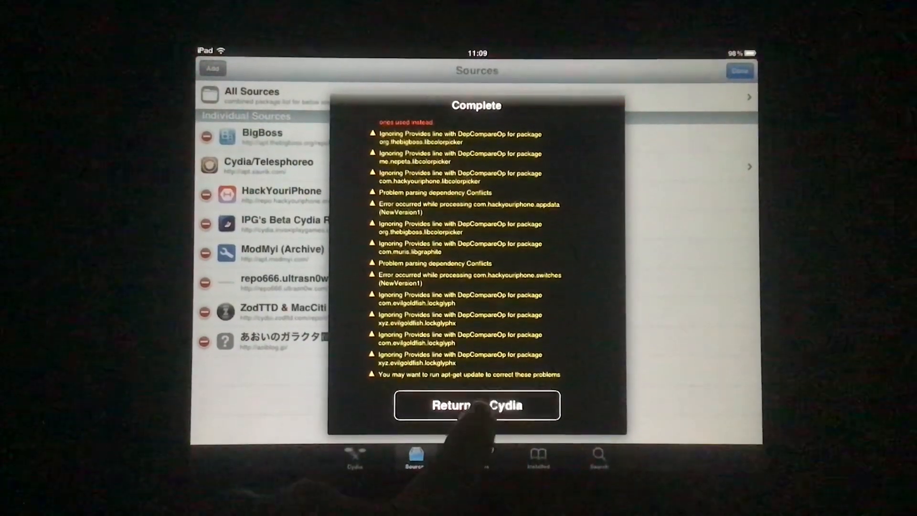
# Close the refresh log and browse the new あおいのガラクタ置き場 source's AppStoreFix package.
pyautogui.click(476, 405)
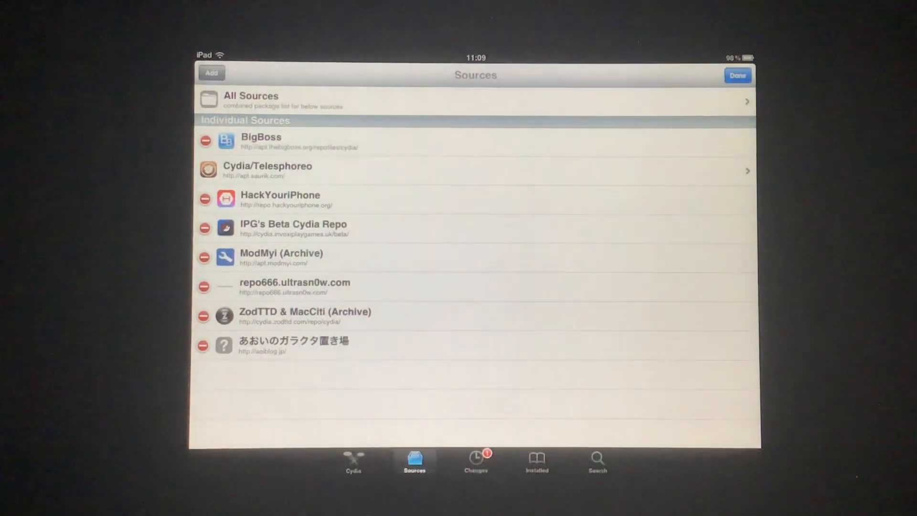
pyautogui.click(738, 75)
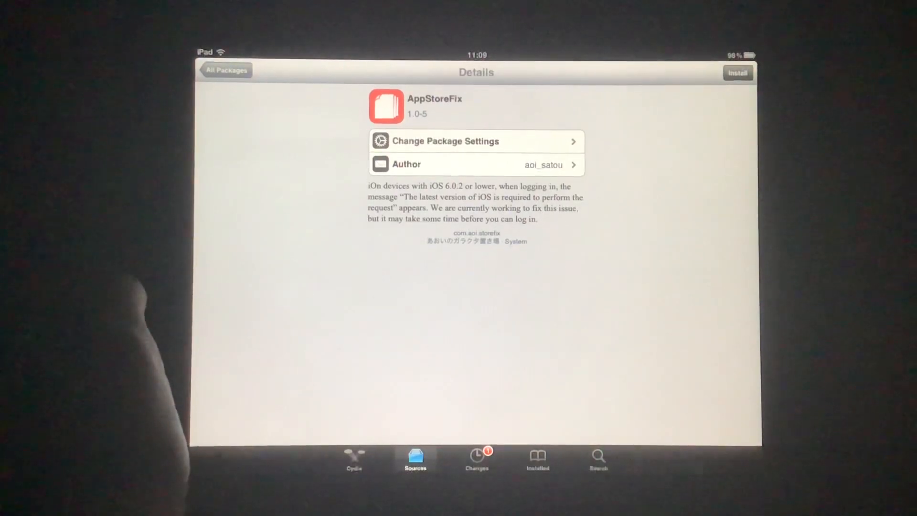
# Install and confirm AppStoreFix, then restart SpringBoard to apply it.
pyautogui.click(738, 73)
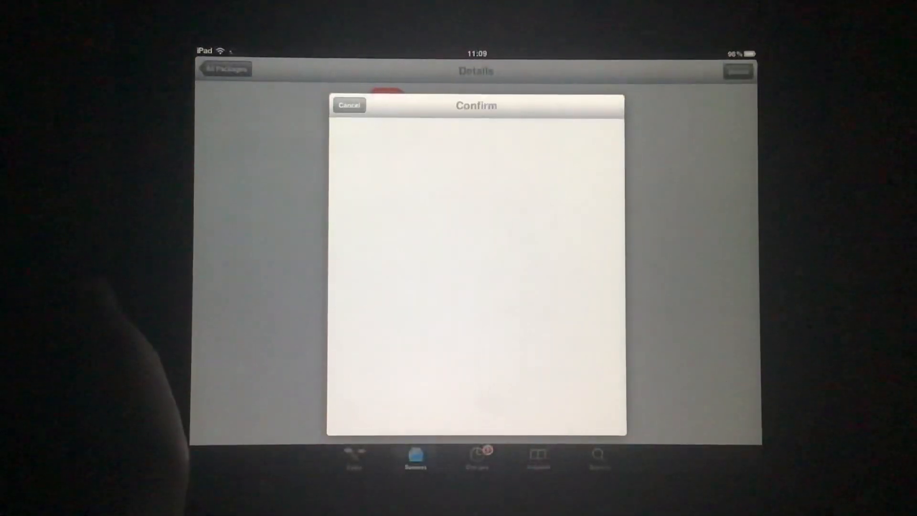
pyautogui.click(476, 105)
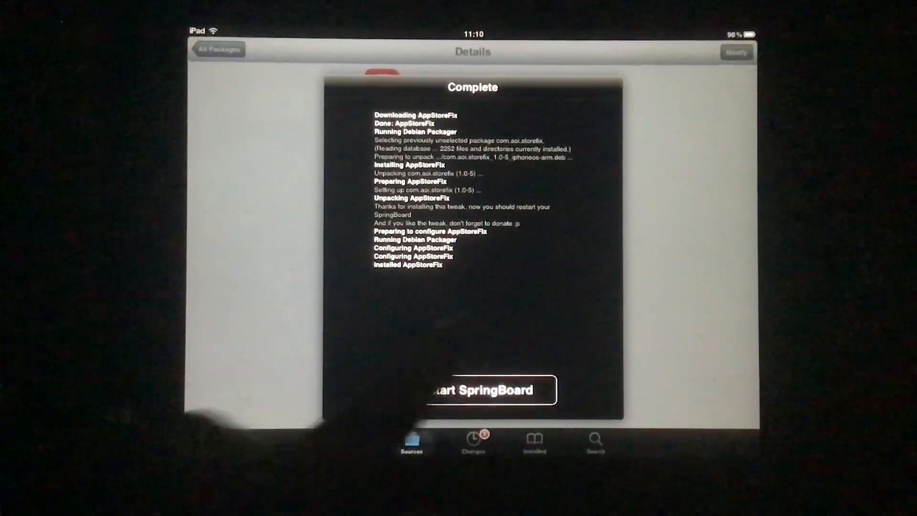
pyautogui.click(479, 390)
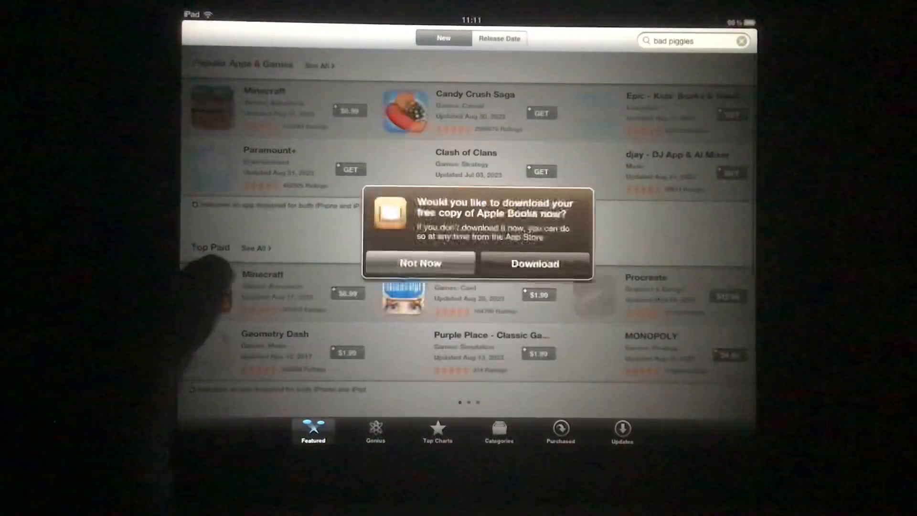
# Dismiss the Apple Books download offer in the App Store.
pyautogui.click(420, 262)
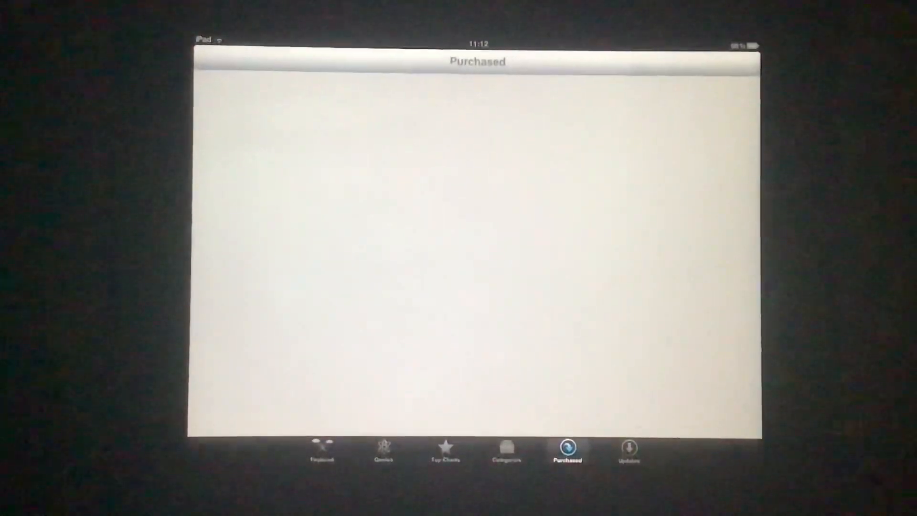
# Leave the App Store and return to the Home Screen.
pyautogui.press('home')
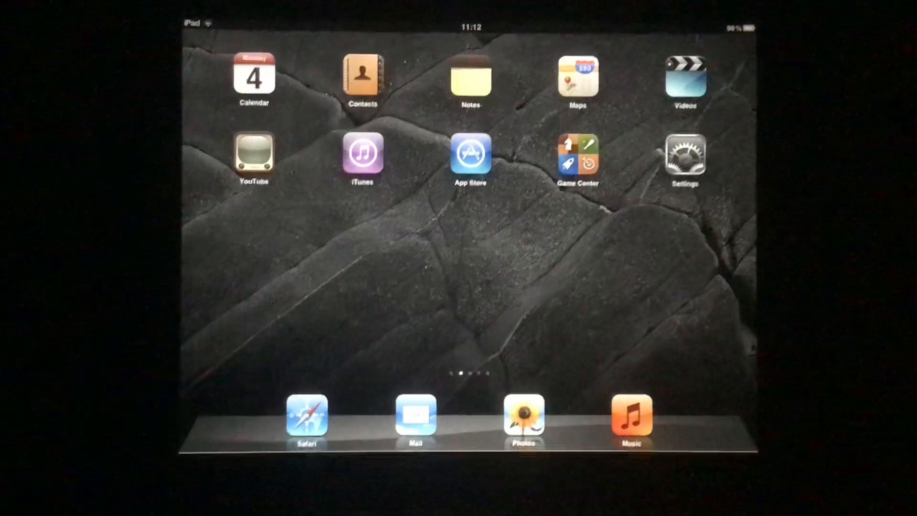